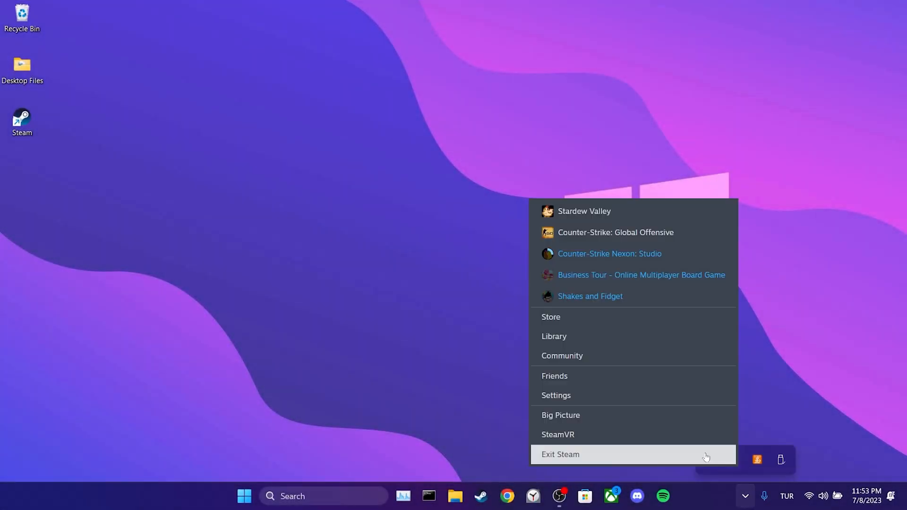
# Exit Steam from its system tray icon menu.
pyautogui.click(559, 454)
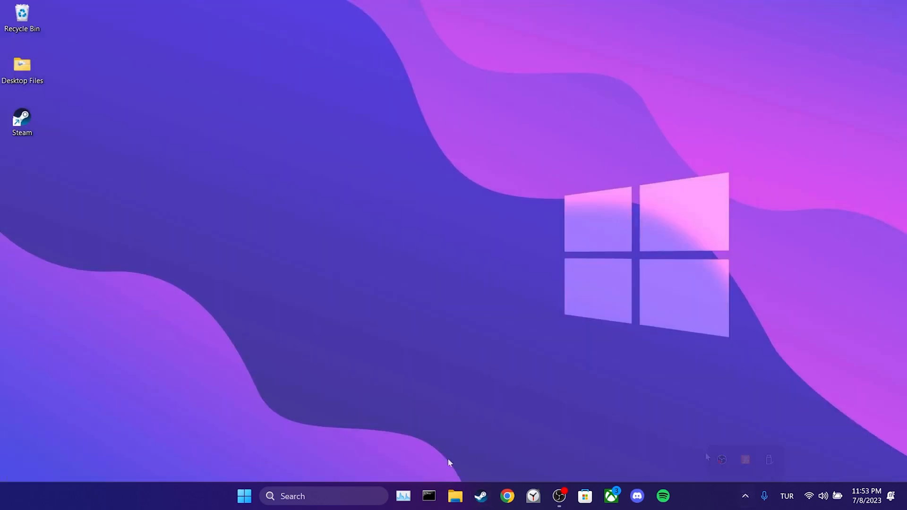
pyautogui.click(323, 495)
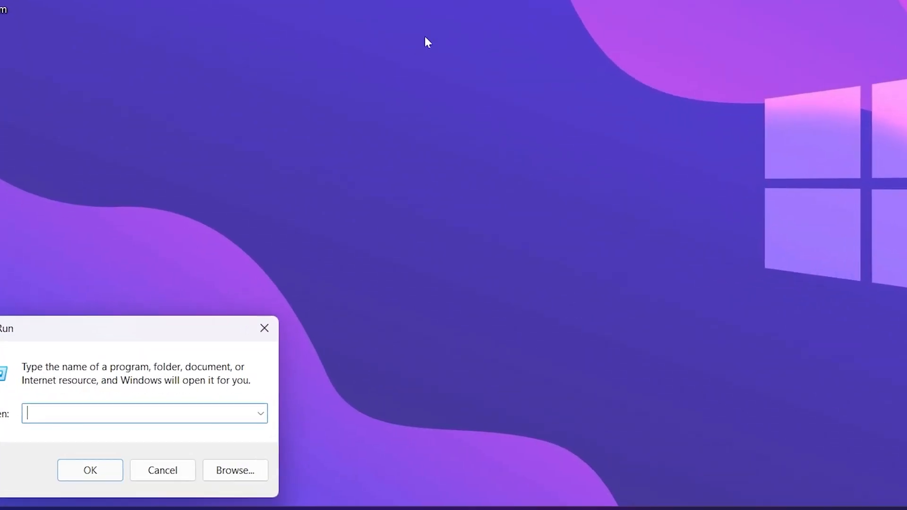
# Open %localappdata% from Run and select the Steam cache folder.
pyautogui.write('%localappdata%')
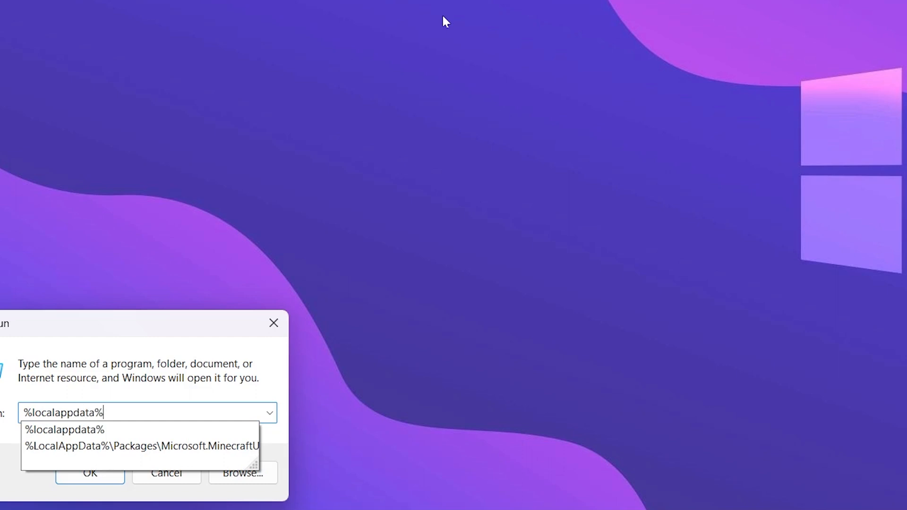
pyautogui.click(90, 473)
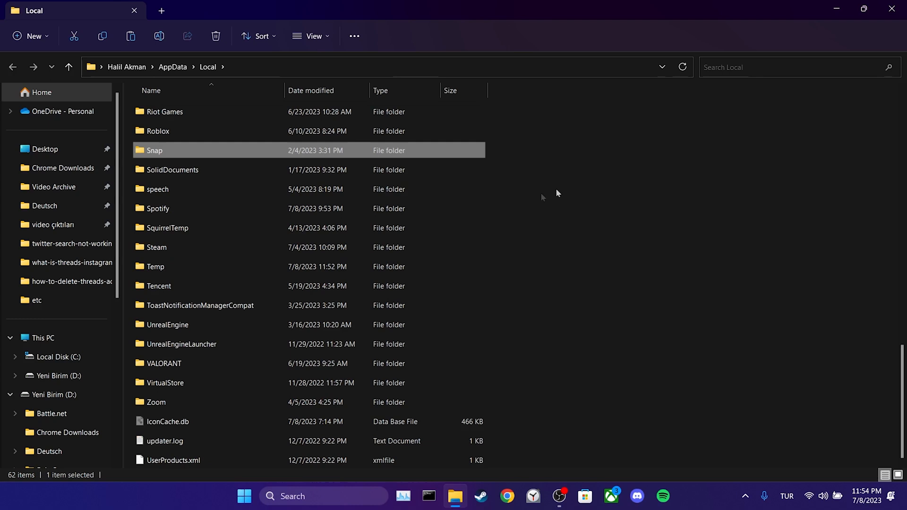
pyautogui.click(157, 247)
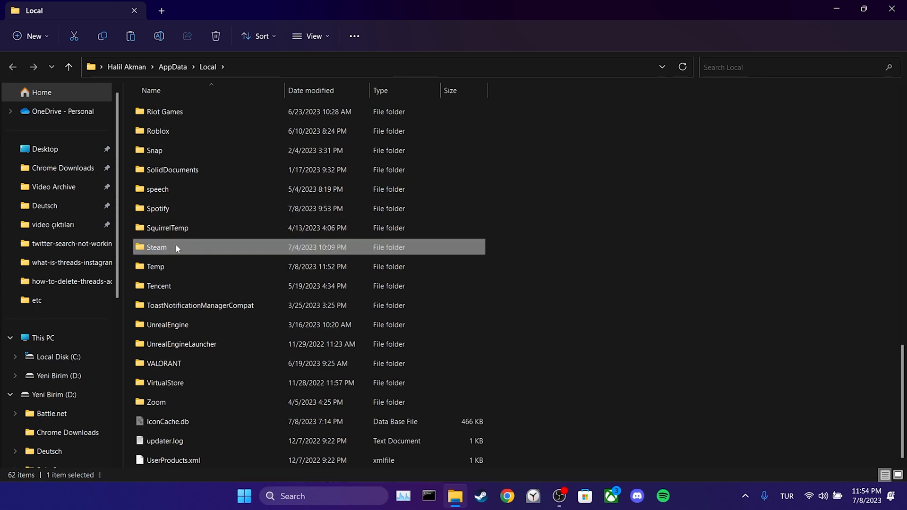
pyautogui.moveTo(549, 230)
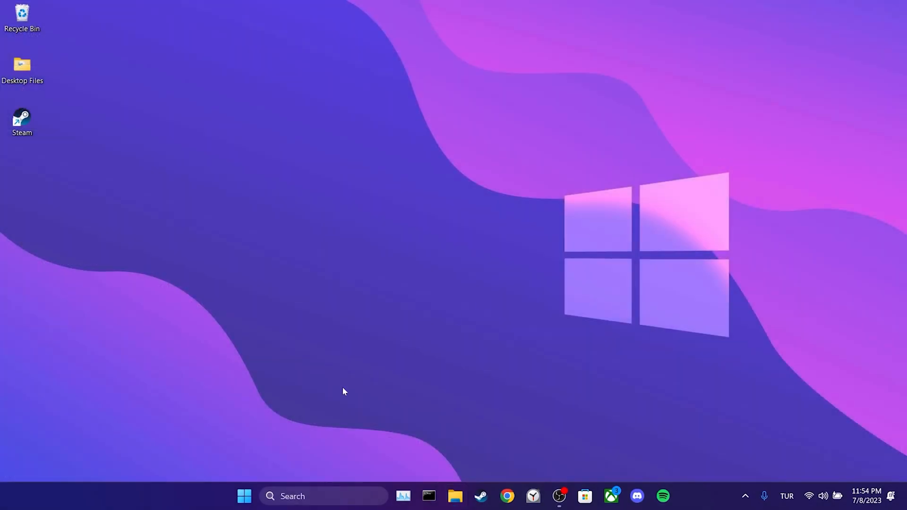
# Turn Set time automatically off and back on under Time & language > Date & time.
pyautogui.rightClick(244, 495)
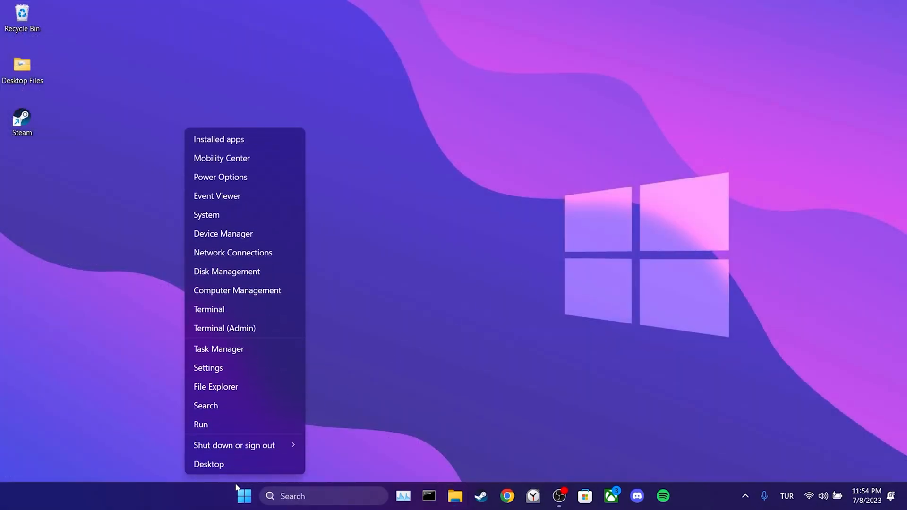
pyautogui.click(208, 368)
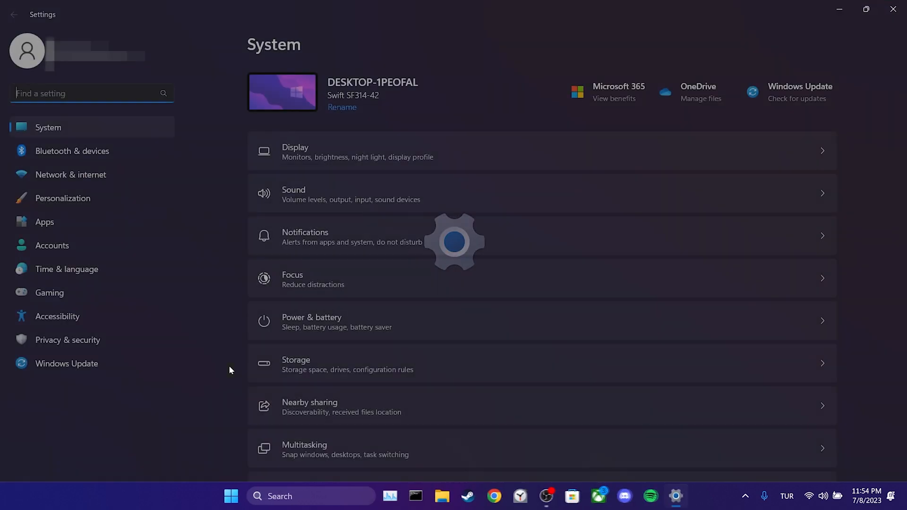
pyautogui.click(67, 269)
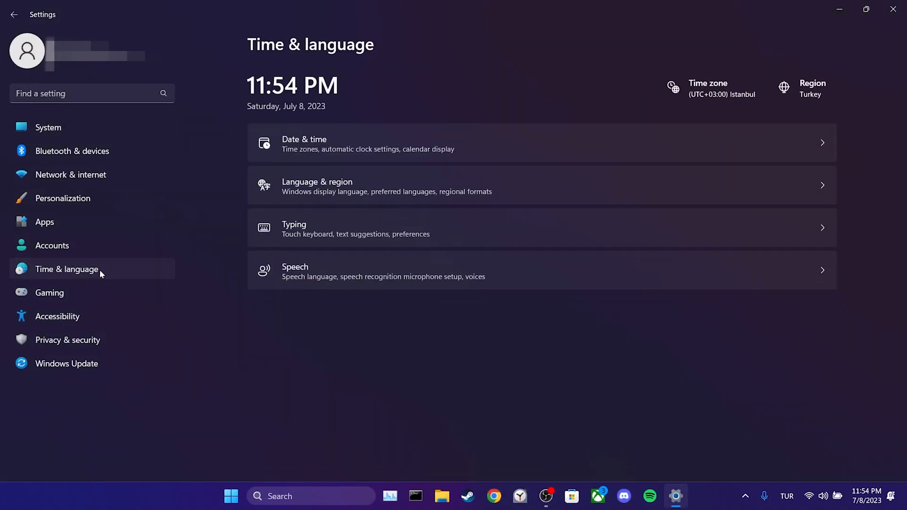
pyautogui.moveTo(289, 143)
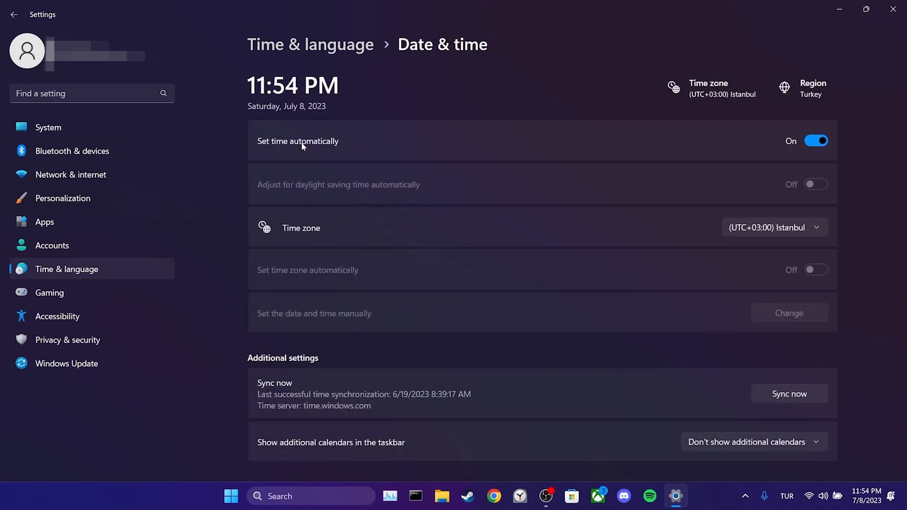
pyautogui.click(816, 141)
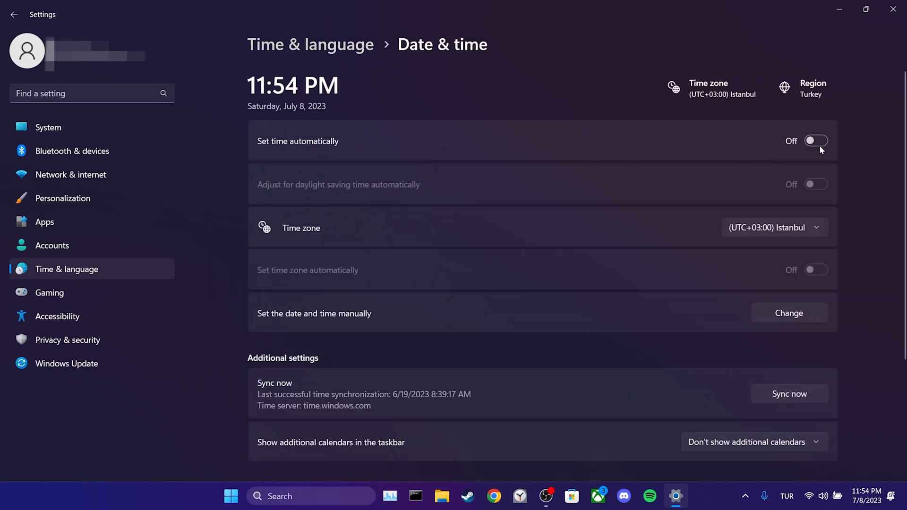
pyautogui.click(814, 140)
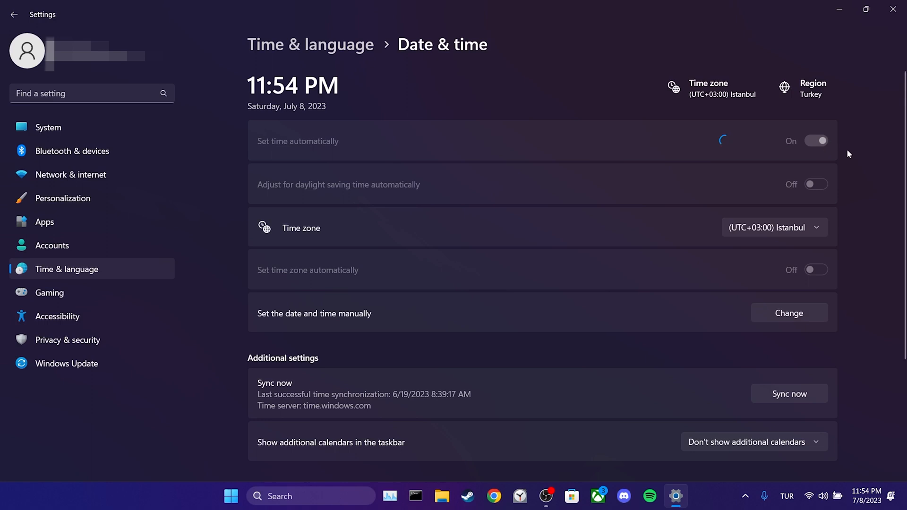
pyautogui.click(816, 140)
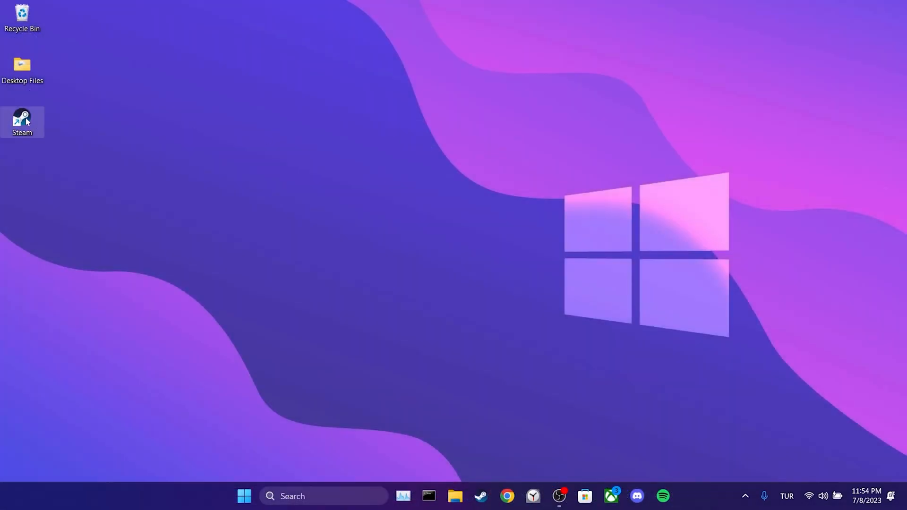
# Enable Run this program as an administrator in the Steam shortcut's Compatibility properties.
pyautogui.rightClick(22, 118)
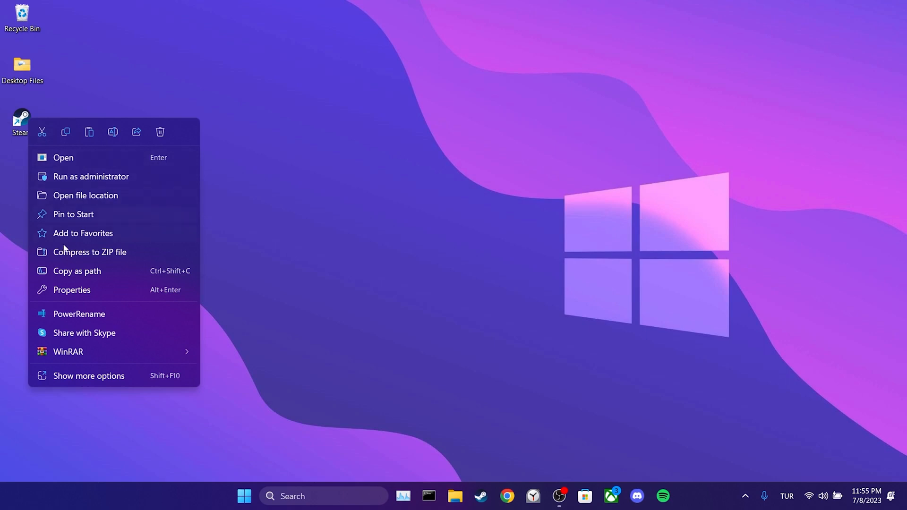
pyautogui.click(72, 290)
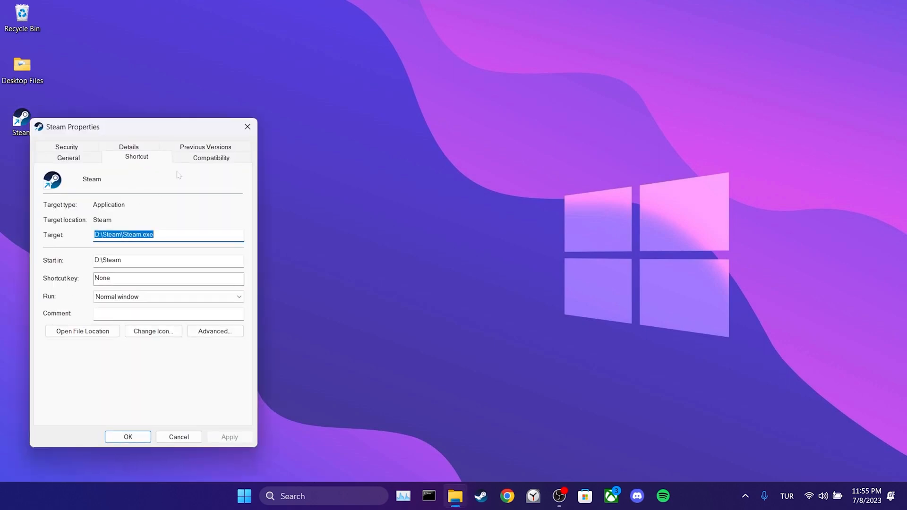
pyautogui.click(210, 157)
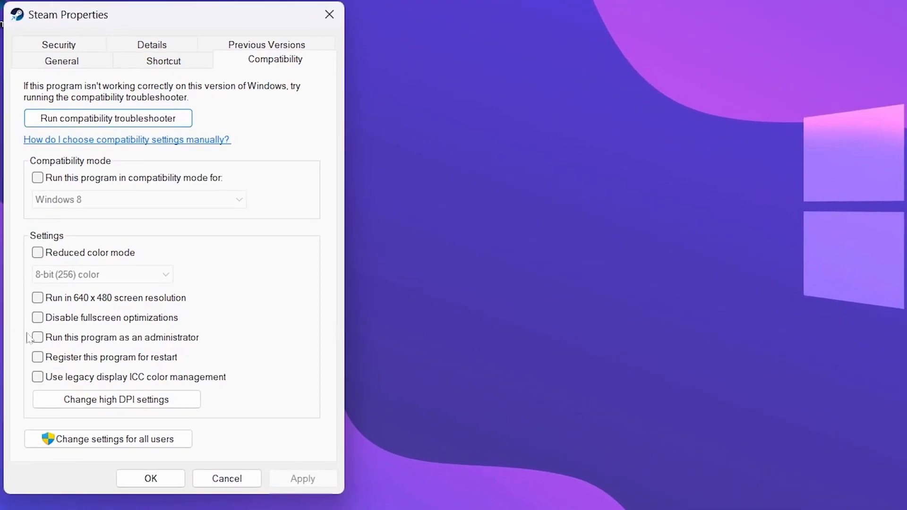
pyautogui.click(37, 337)
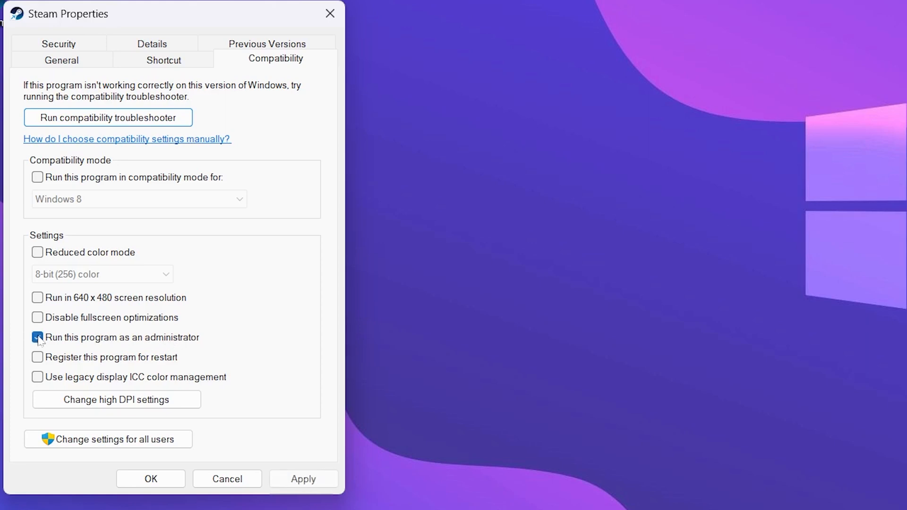
pyautogui.click(36, 337)
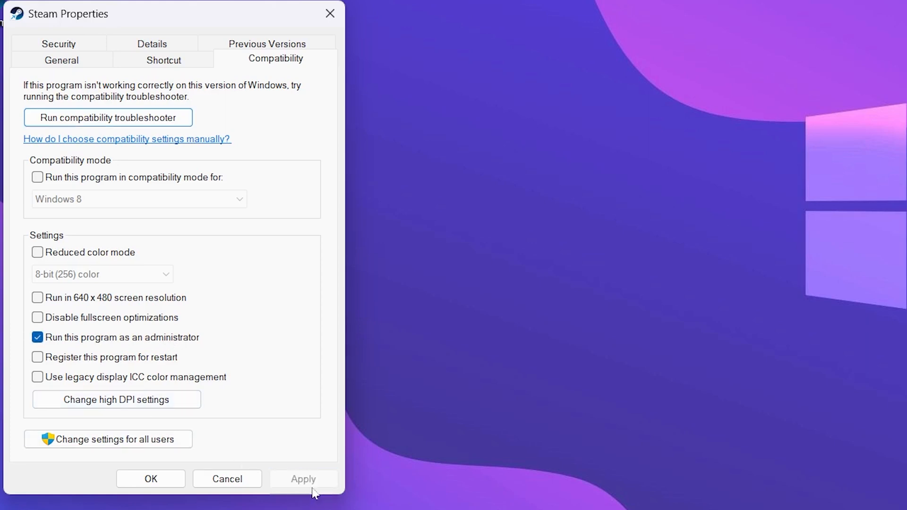
pyautogui.click(149, 478)
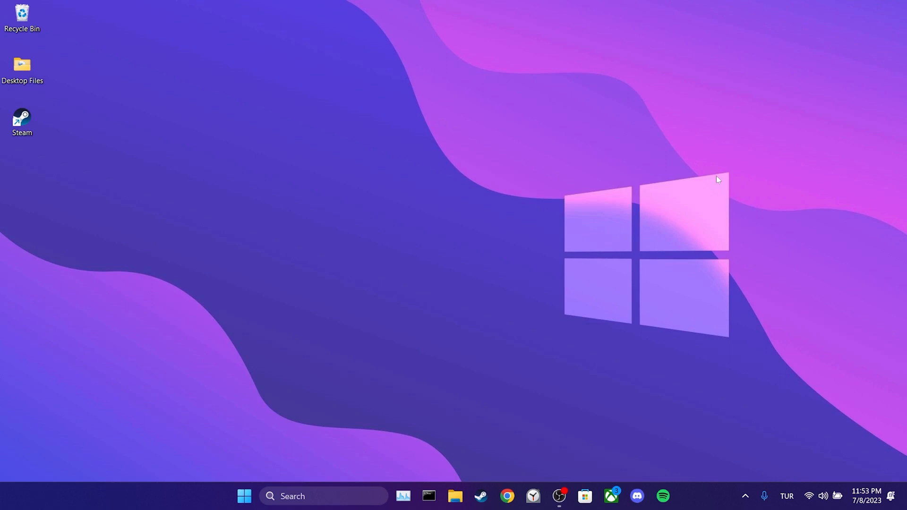
pyautogui.moveTo(598, 252)
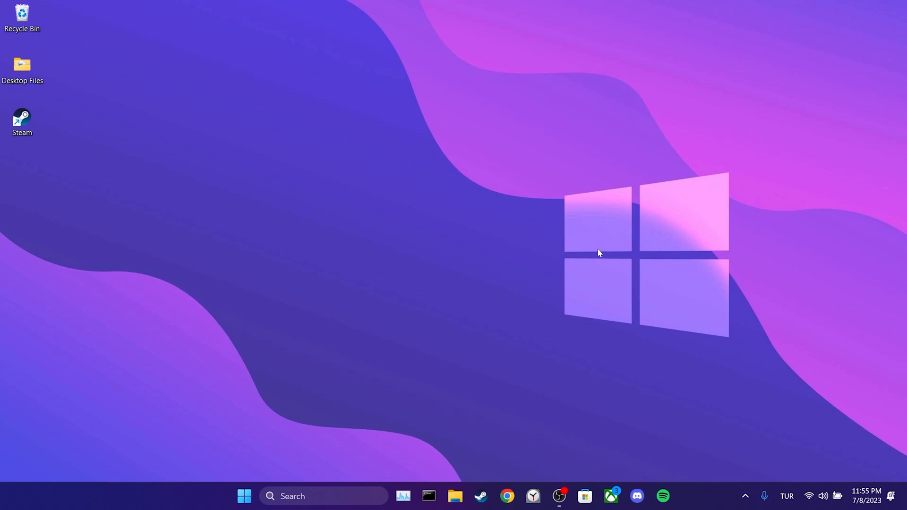
# Search for cmd and launch Command Prompt as administrator.
pyautogui.click(324, 496)
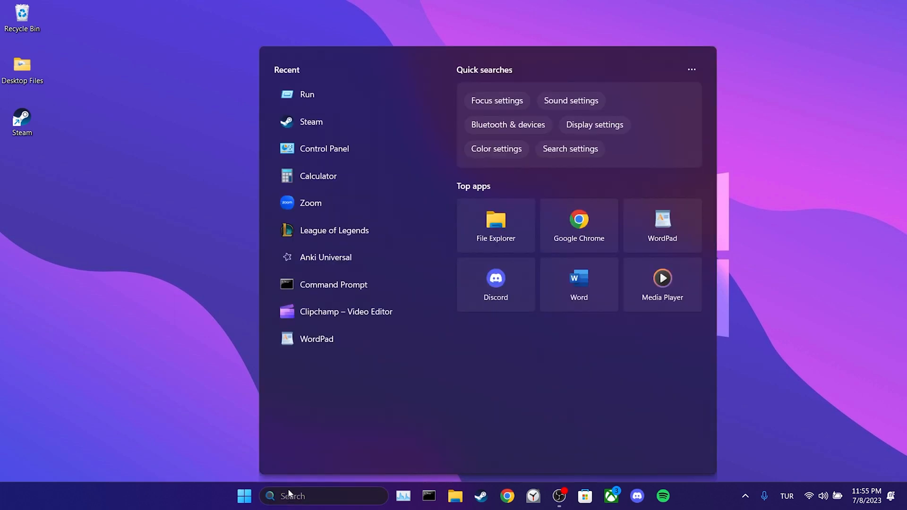
pyautogui.write('cmd')
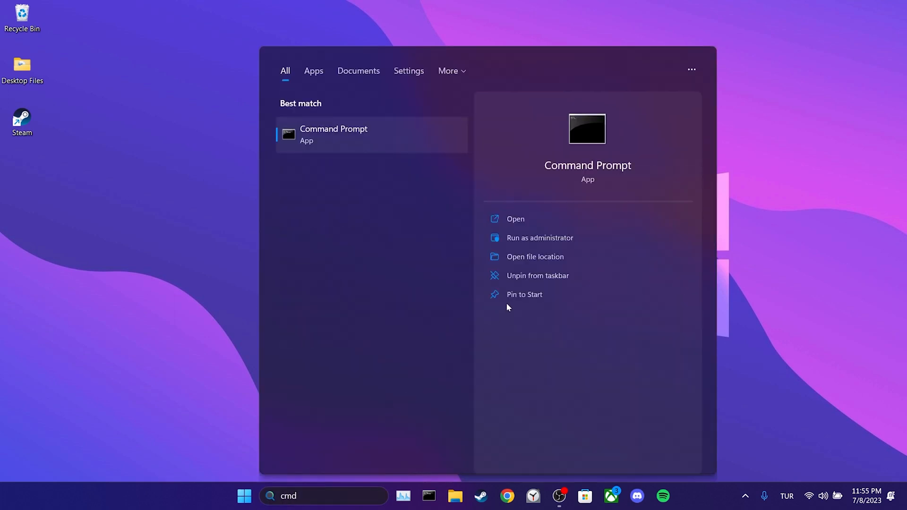
pyautogui.click(539, 238)
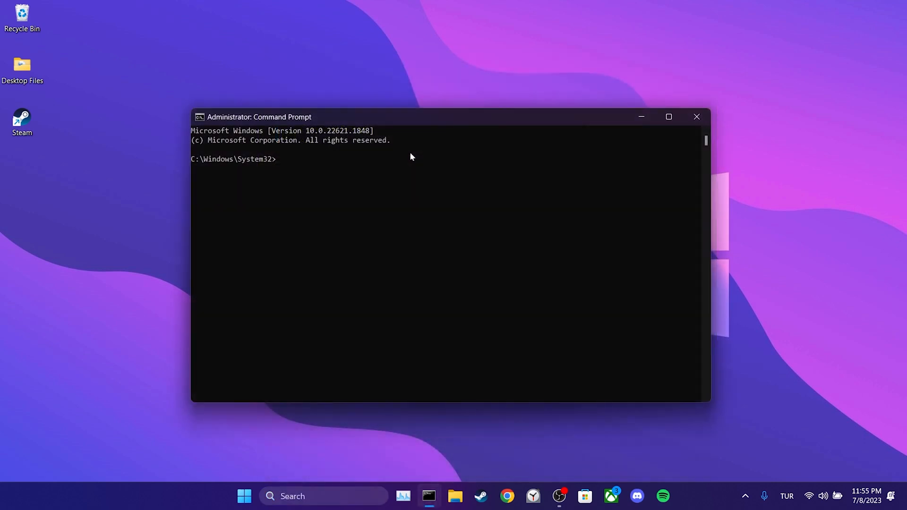
# Run ipconfig /flushdns and the IP stack reset, then close Command Prompt.
pyautogui.write('ipconfig')
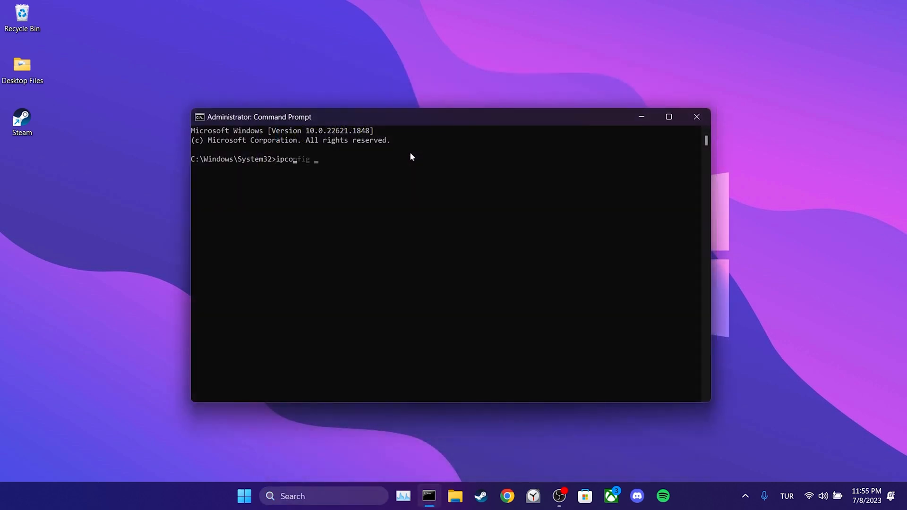
pyautogui.write('/flus')
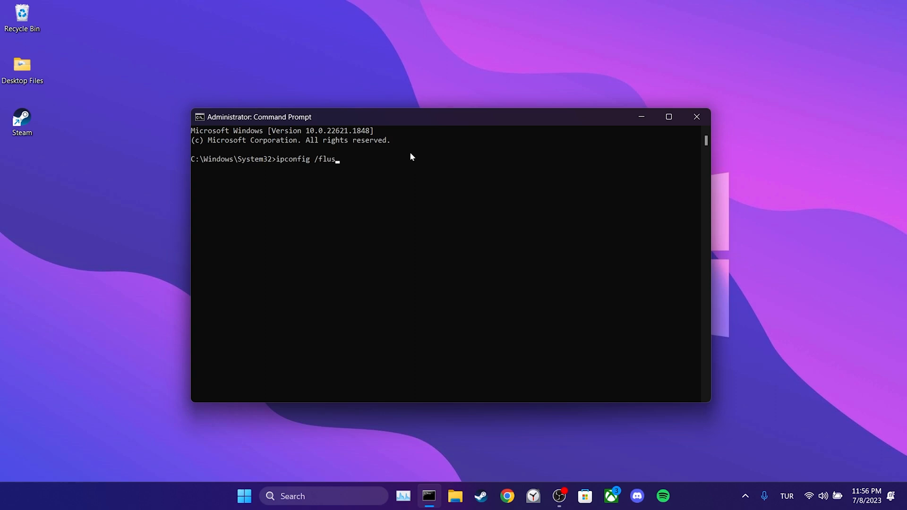
pyautogui.press('Return')
pyautogui.write('netsh int ip reset')
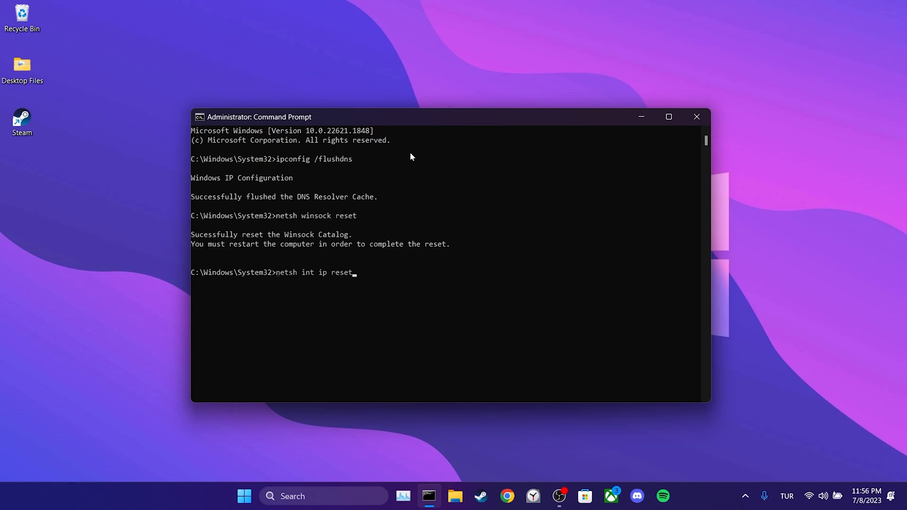
pyautogui.press('Return')
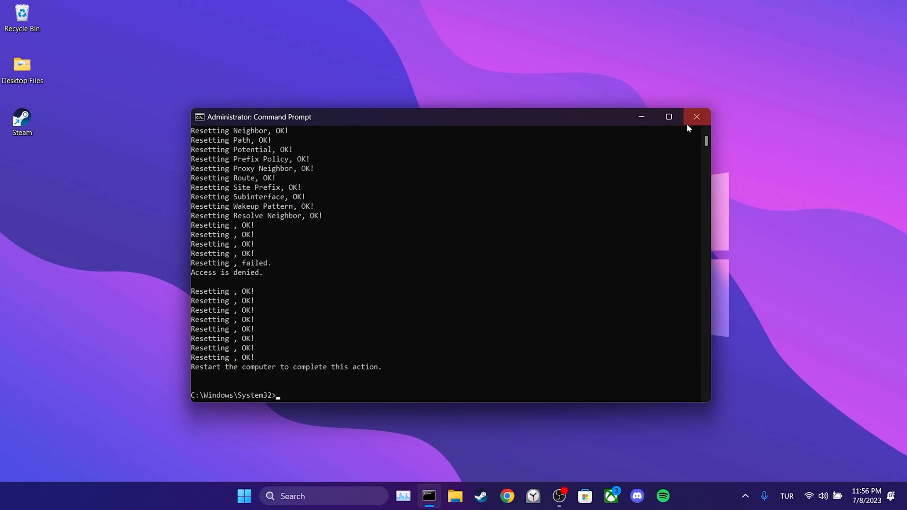
pyautogui.click(696, 117)
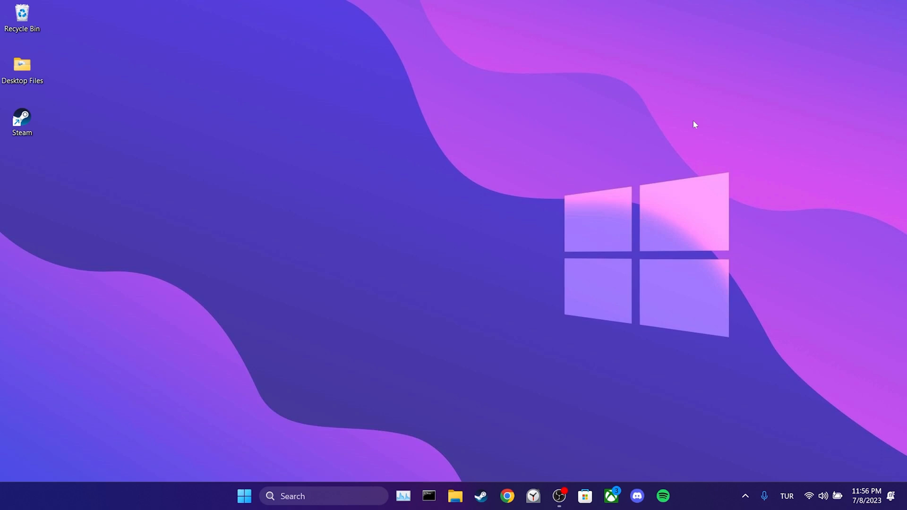
pyautogui.moveTo(329, 484)
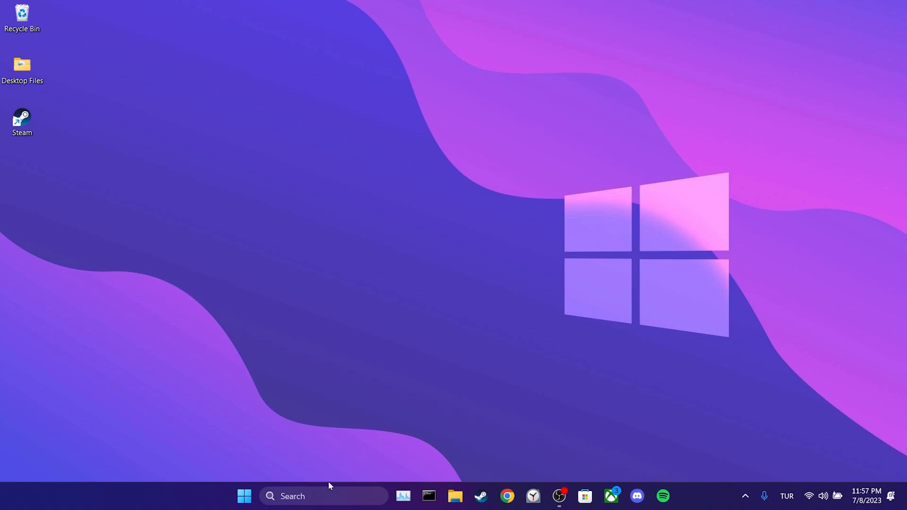
# Open IPv4 properties for Wi-Fi 2 via Control Panel's Network and Sharing Center.
pyautogui.write('control panel')
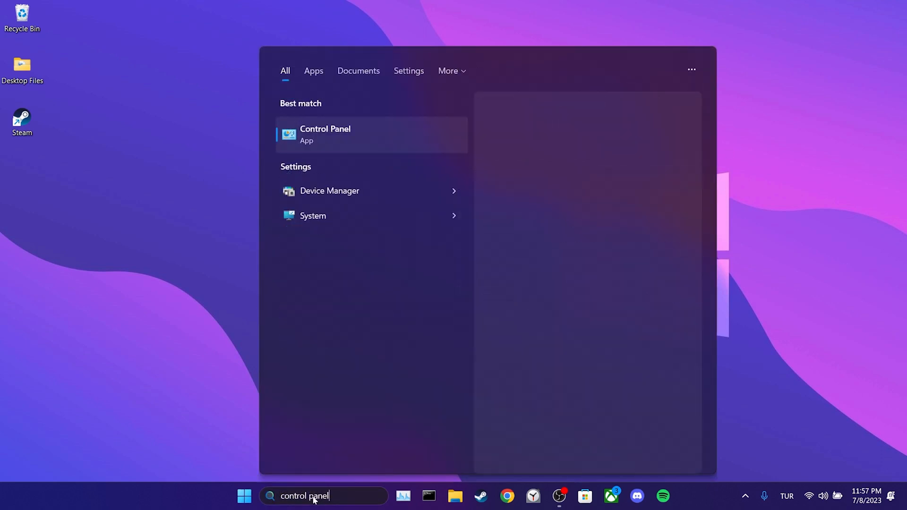
pyautogui.click(325, 134)
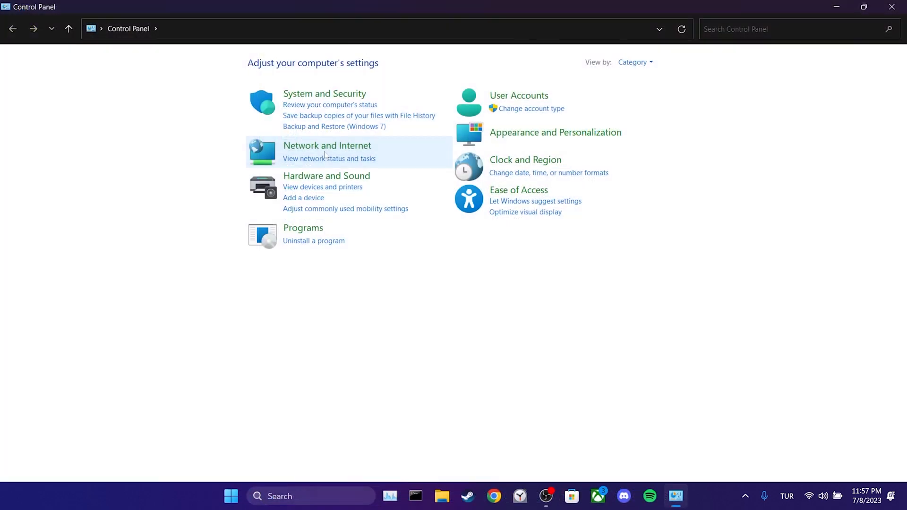
pyautogui.click(327, 145)
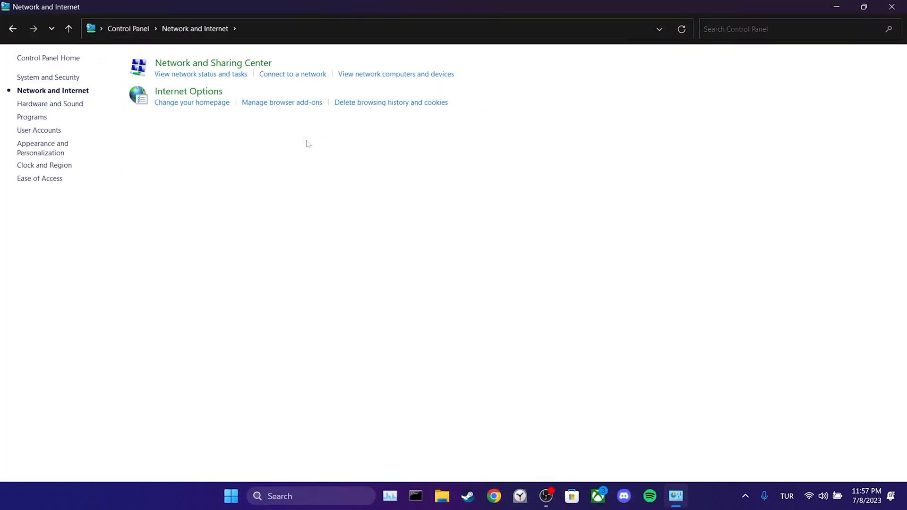
pyautogui.click(212, 62)
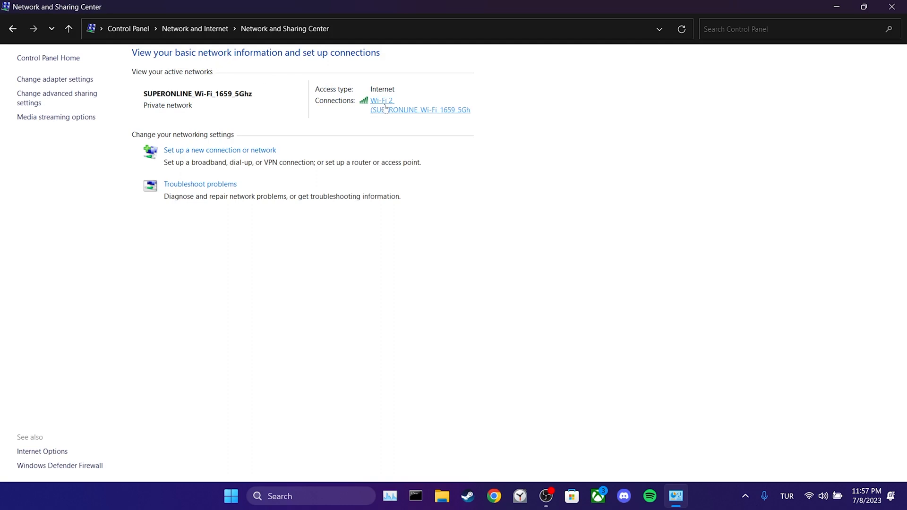
pyautogui.click(381, 100)
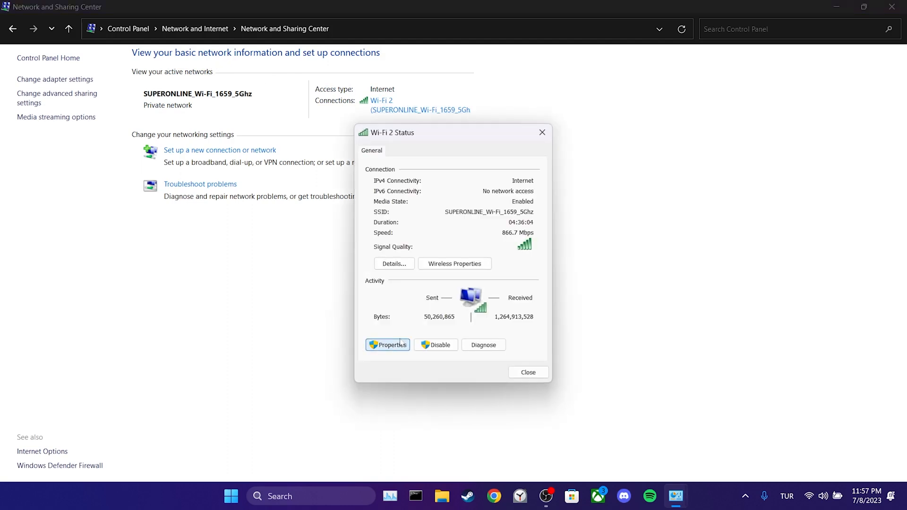
pyautogui.click(387, 344)
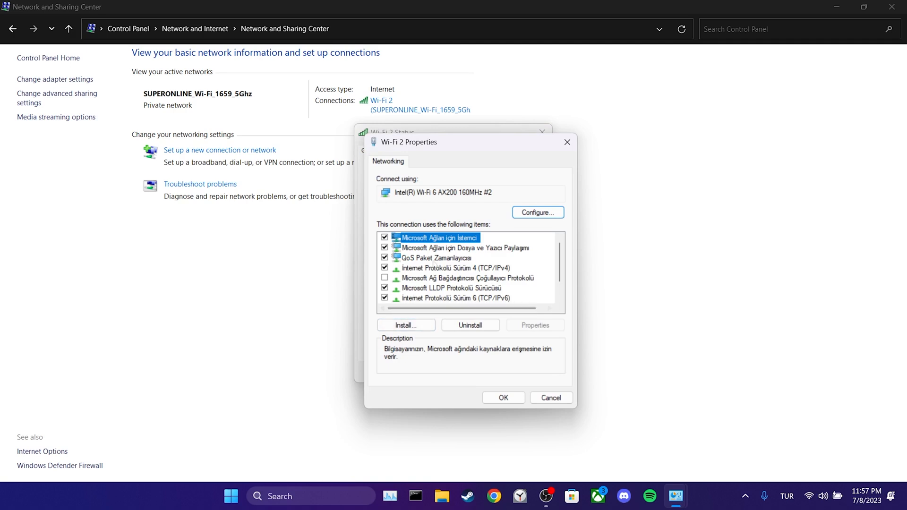
pyautogui.doubleClick(451, 268)
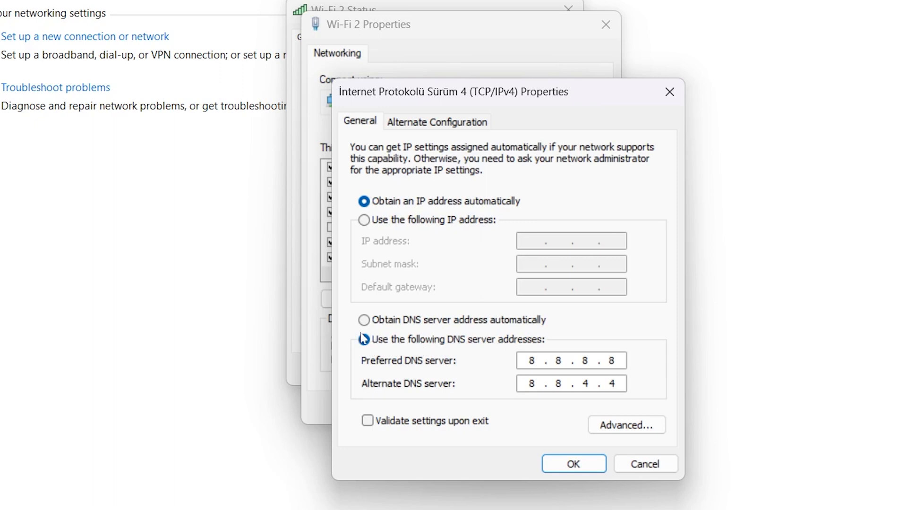
# Select Use the following DNS server addresses in the IPv4 properties.
pyautogui.click(364, 340)
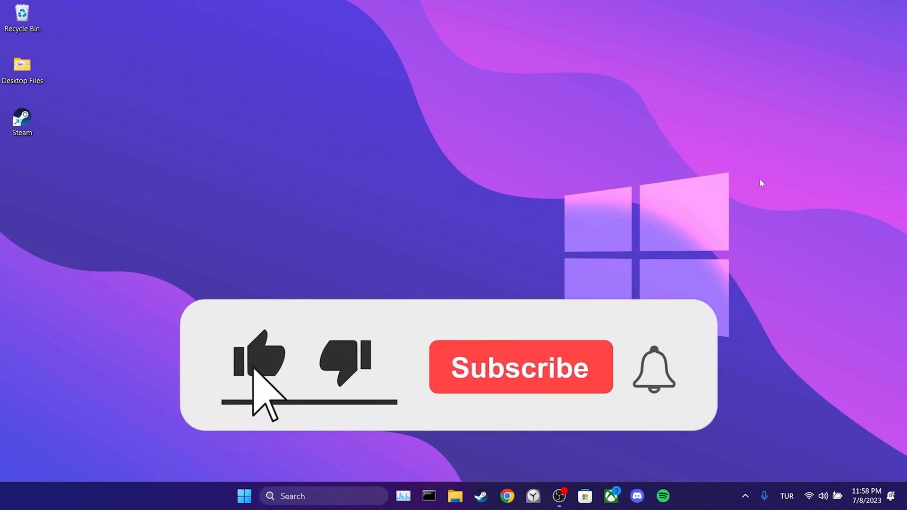
pyautogui.click(519, 367)
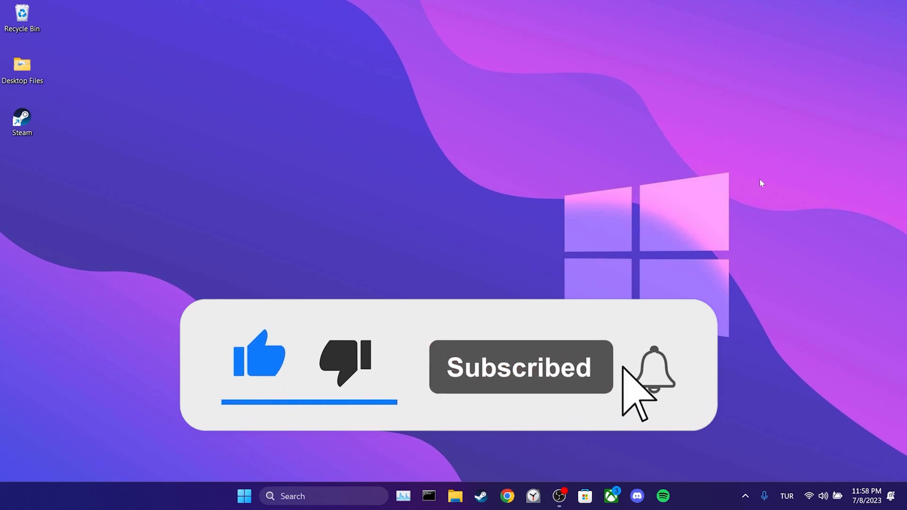
pyautogui.click(652, 369)
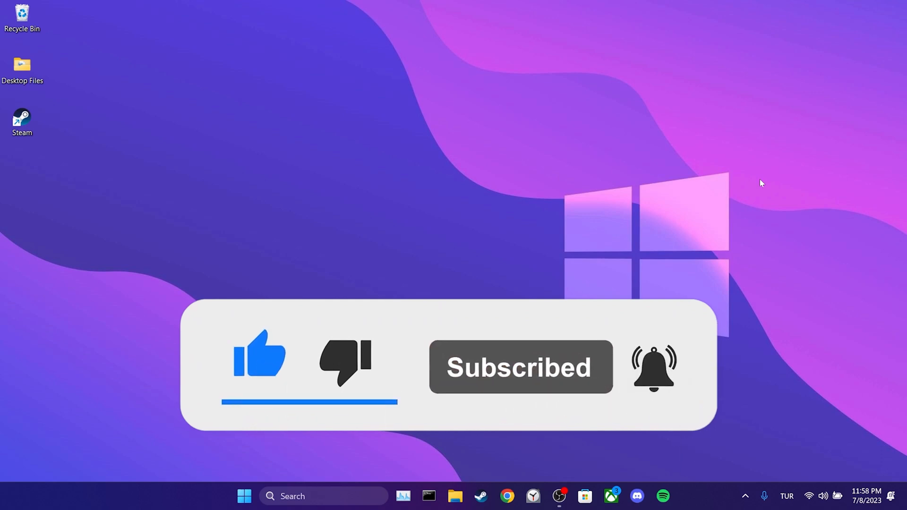